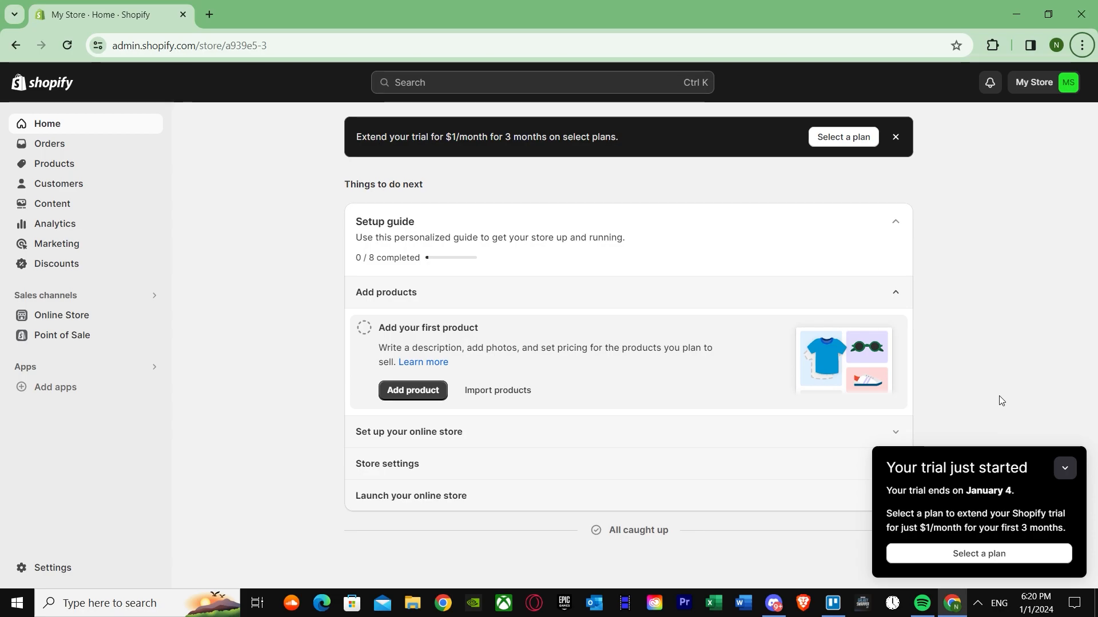
{"action": "mouse_move", "coordinate": [271, 180]}
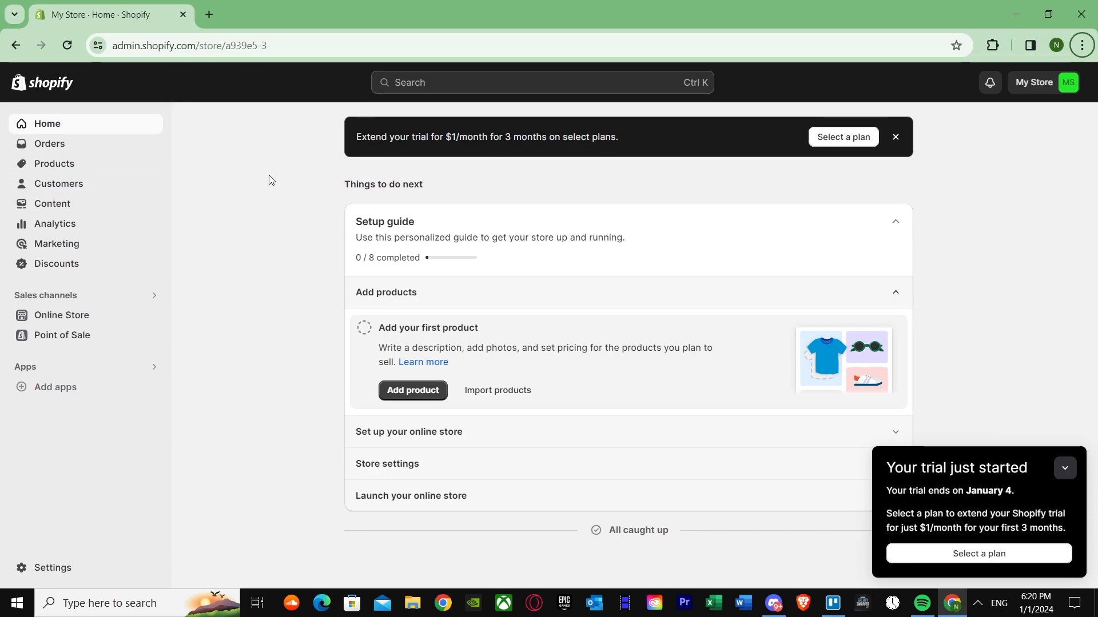
{"action": "mouse_move", "coordinate": [207, 257]}
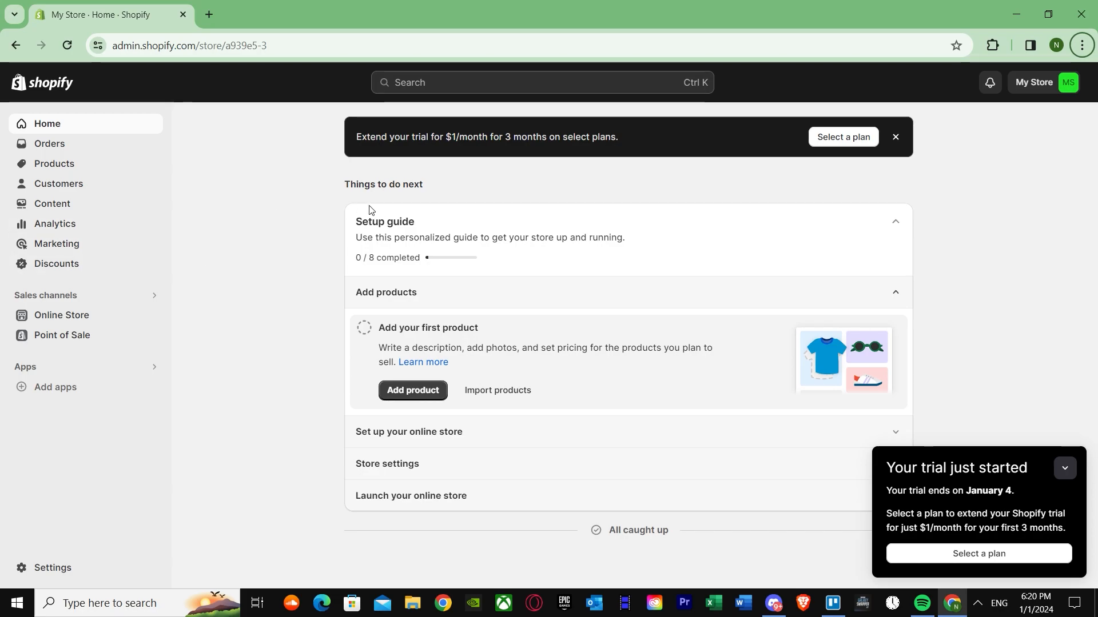
{"action": "mouse_move", "coordinate": [534, 108]}
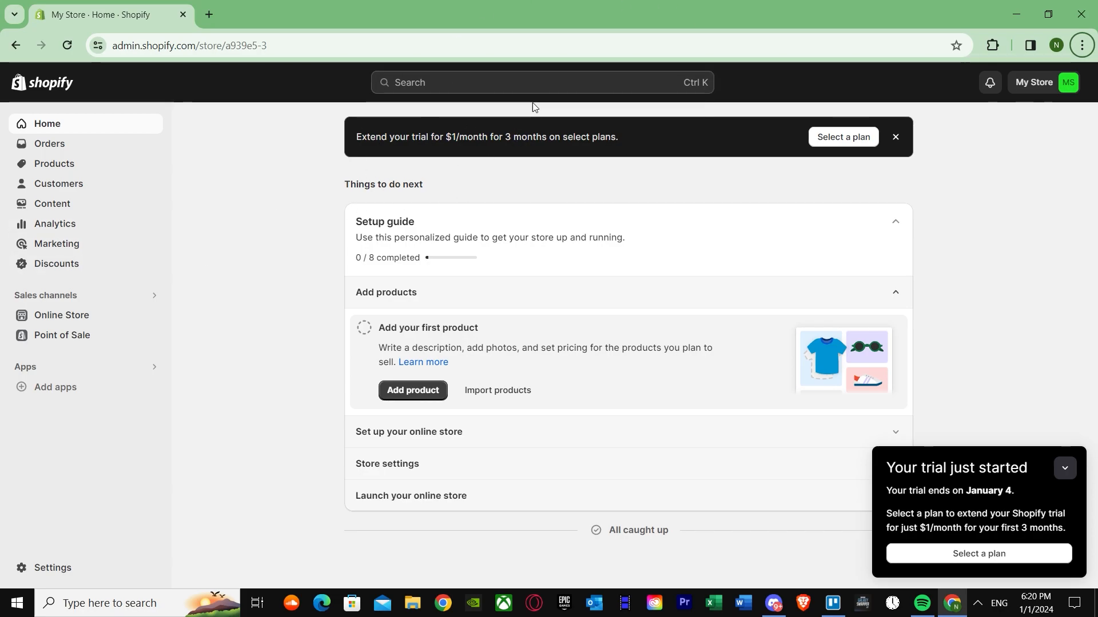
{"action": "mouse_move", "coordinate": [383, 151]}
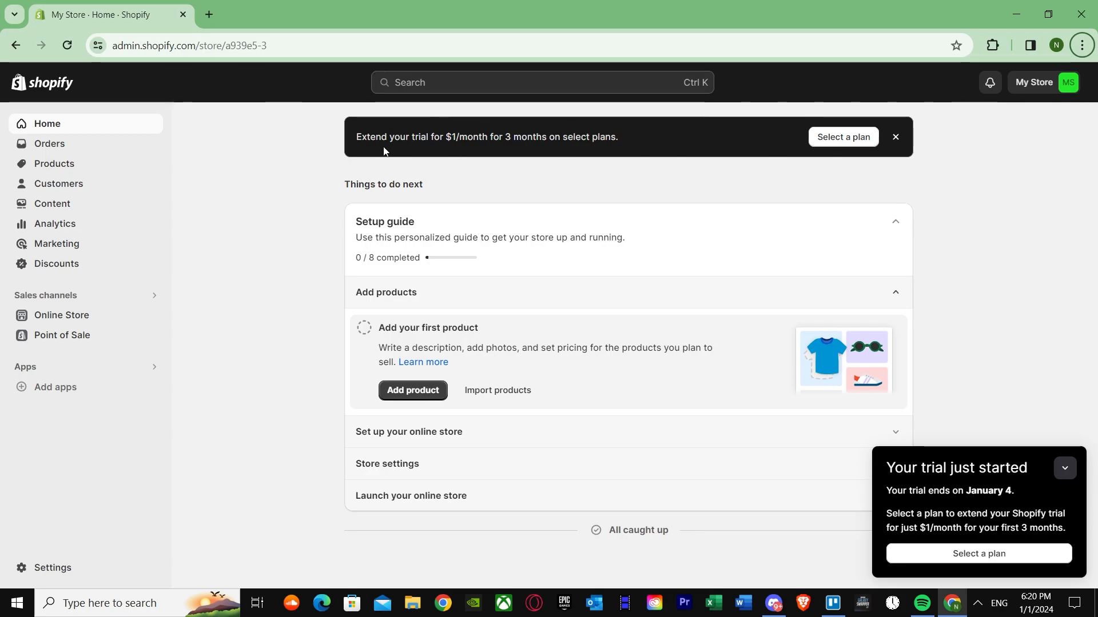
{"action": "mouse_move", "coordinate": [304, 247]}
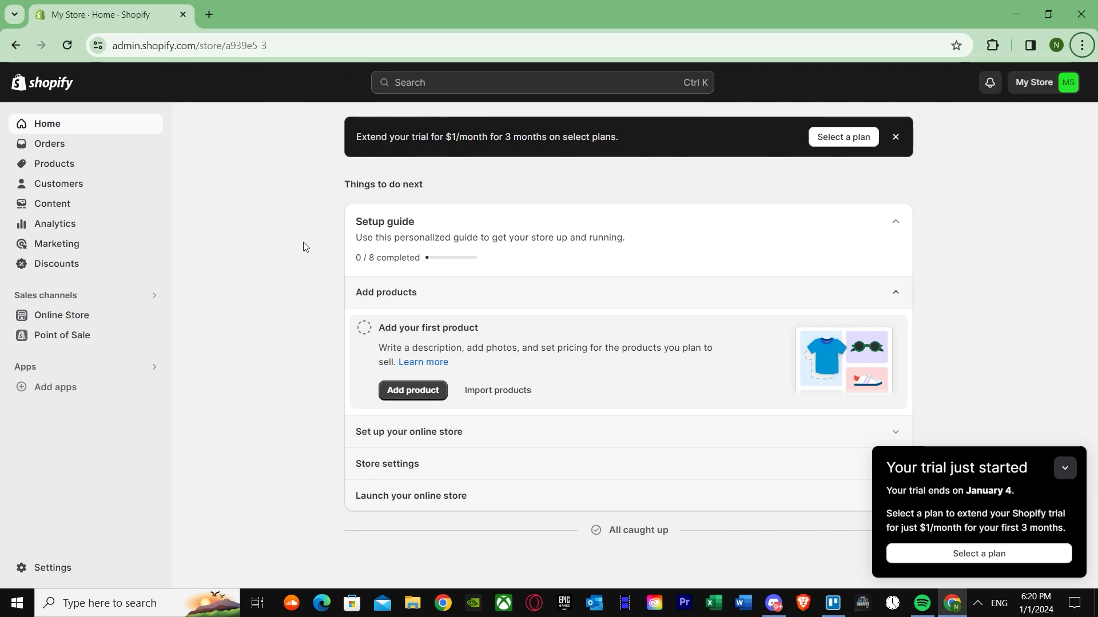
{"action": "mouse_move", "coordinate": [326, 247]}
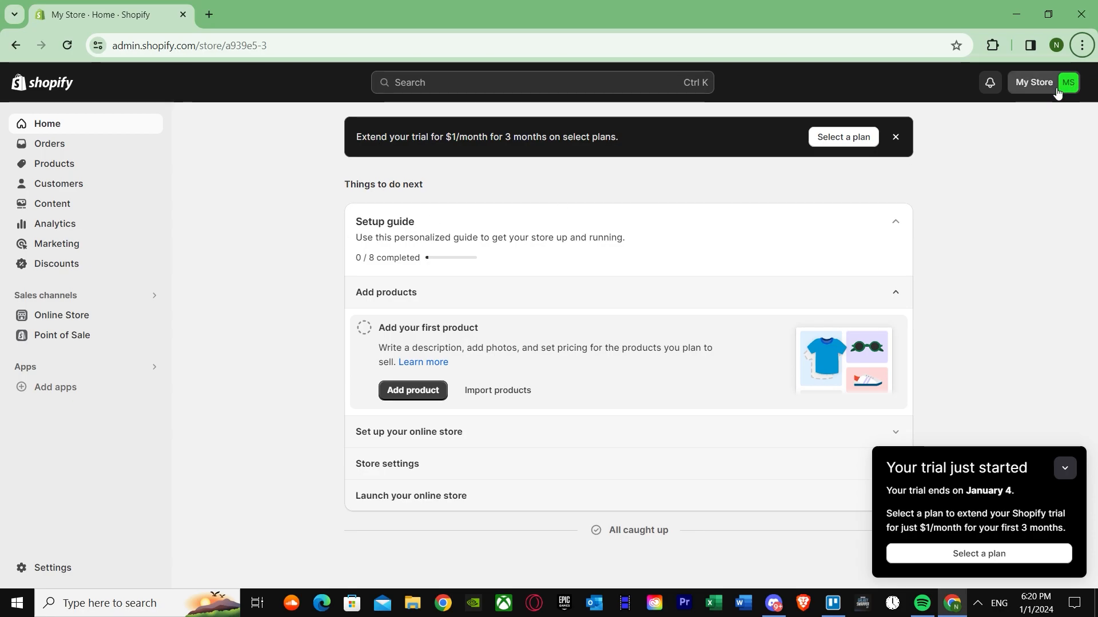
Go from My Store > Manage account to the Security section of the account profile
{"action": "left_click", "coordinate": [1069, 82]}
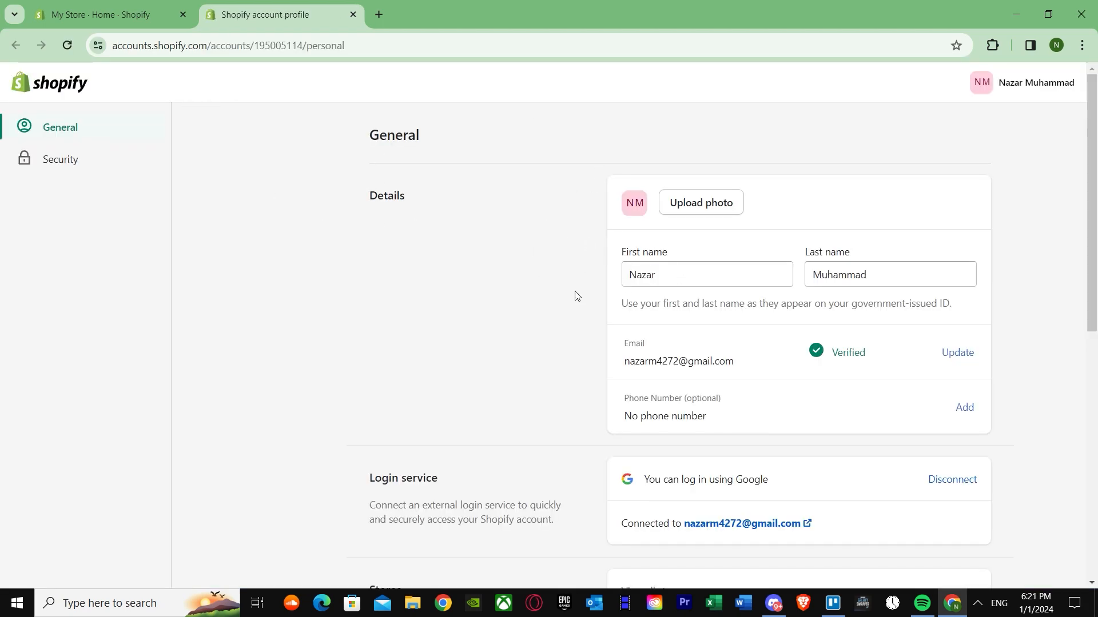
{"action": "left_click", "coordinate": [61, 159]}
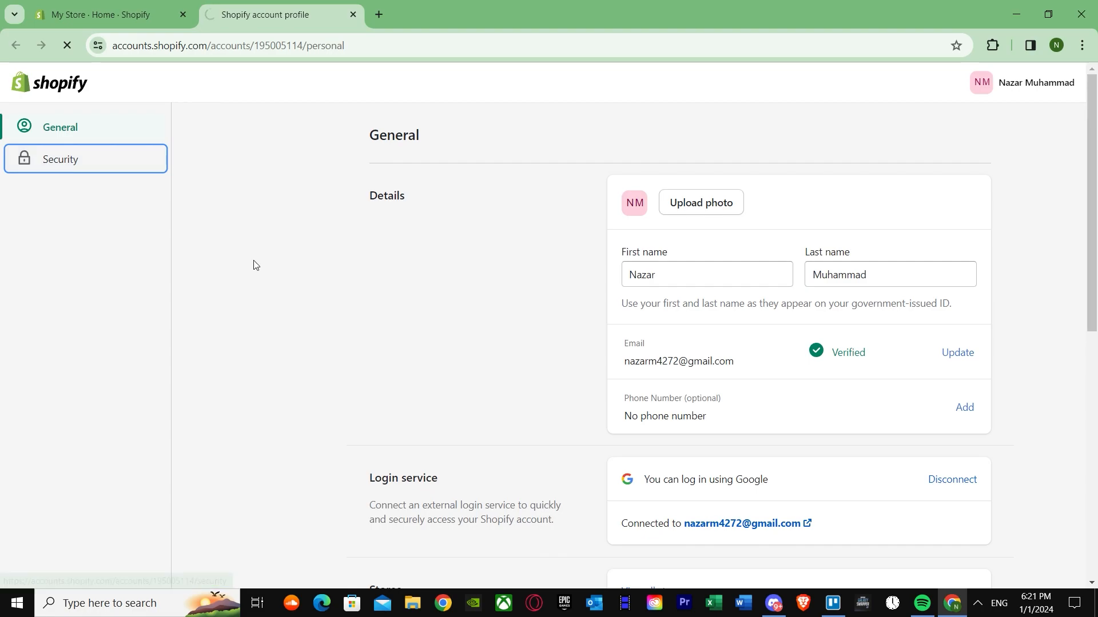
{"action": "left_click", "coordinate": [61, 159]}
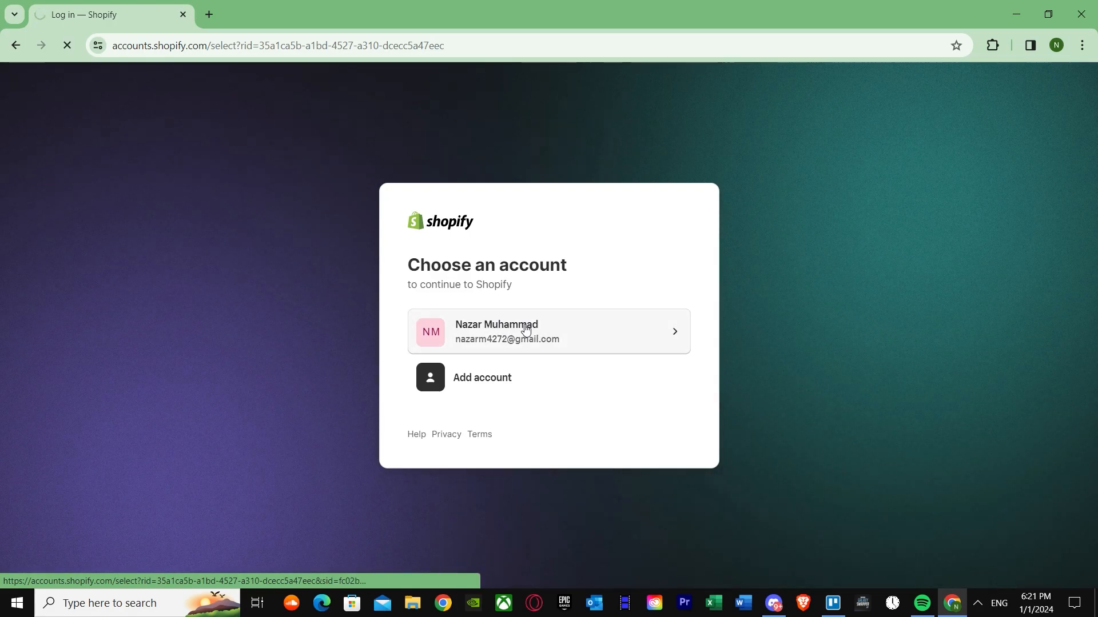
Continue with the existing account and reach Users and permissions in store Settings
{"action": "left_click", "coordinate": [548, 332]}
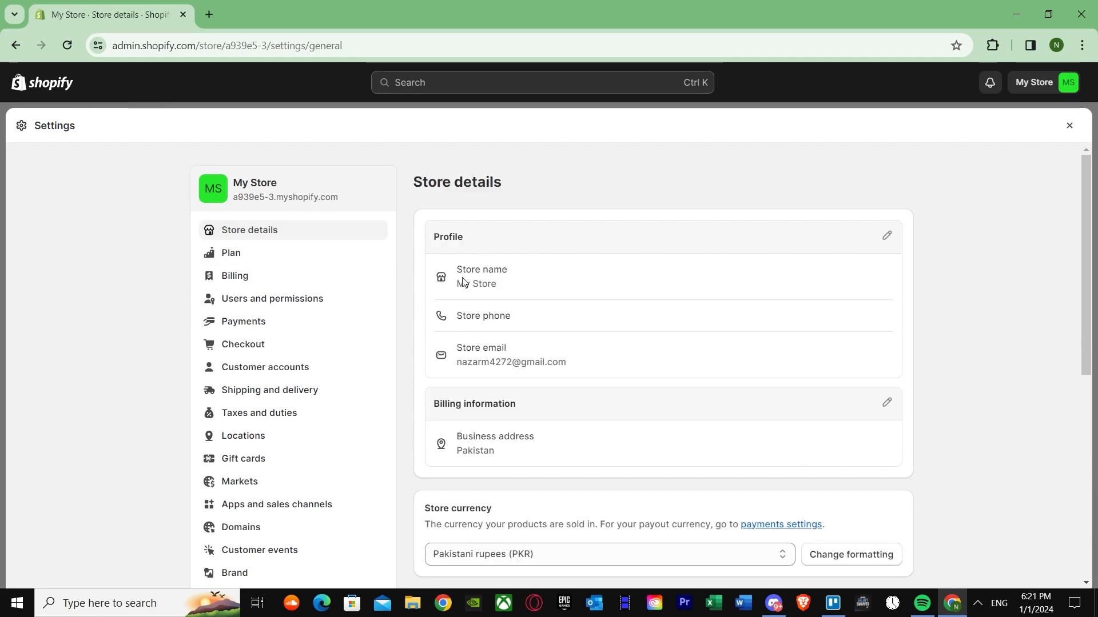
{"action": "left_click", "coordinate": [272, 299]}
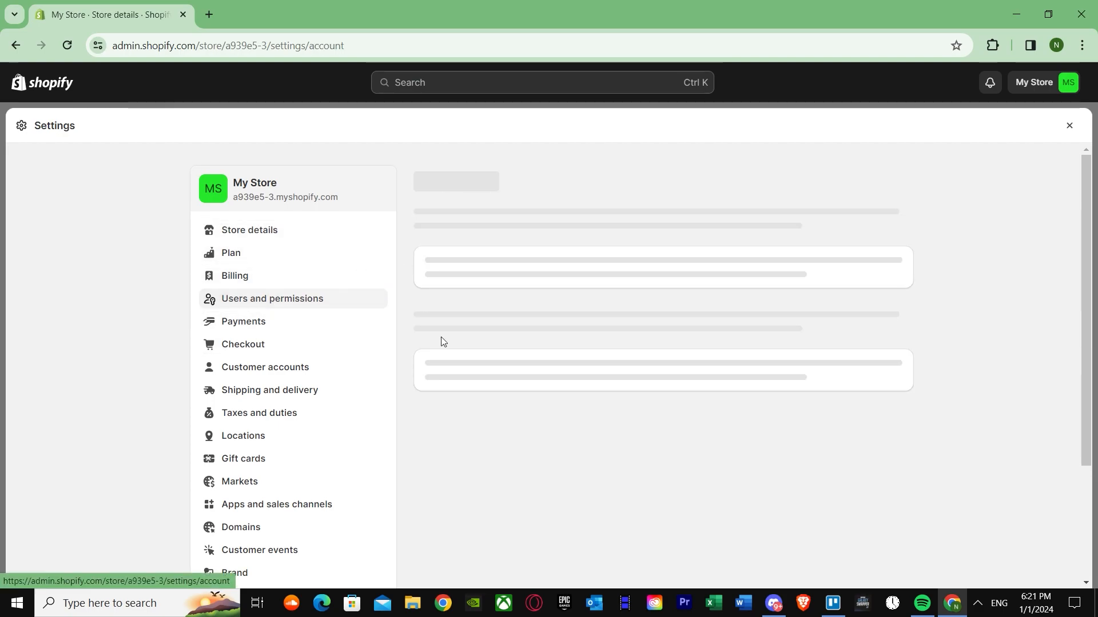
{"action": "left_click", "coordinate": [272, 298]}
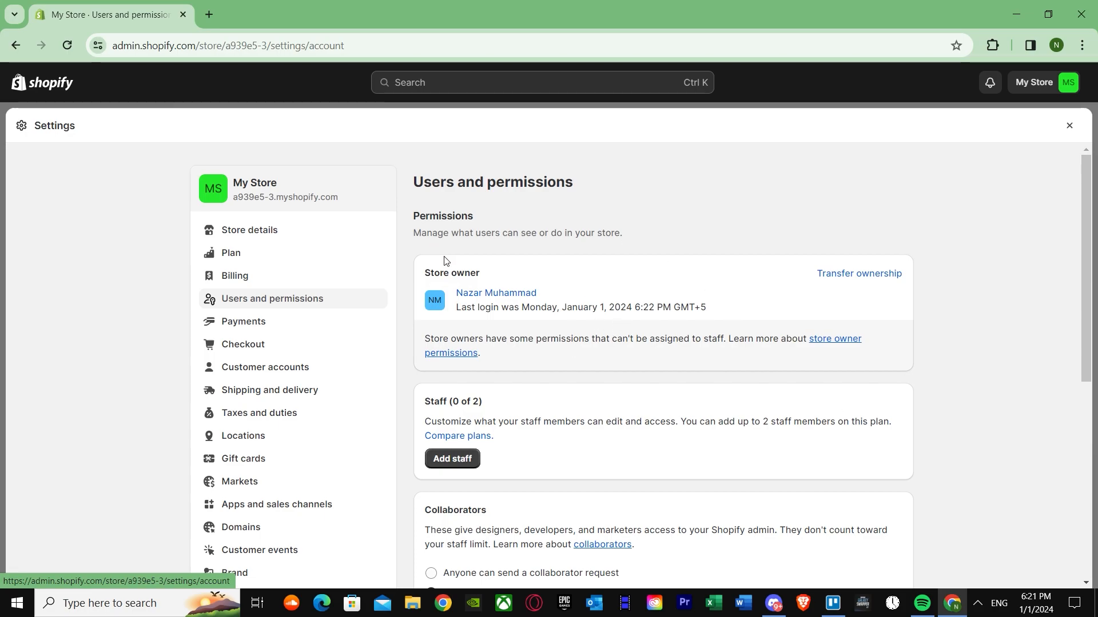
{"action": "mouse_move", "coordinate": [436, 229]}
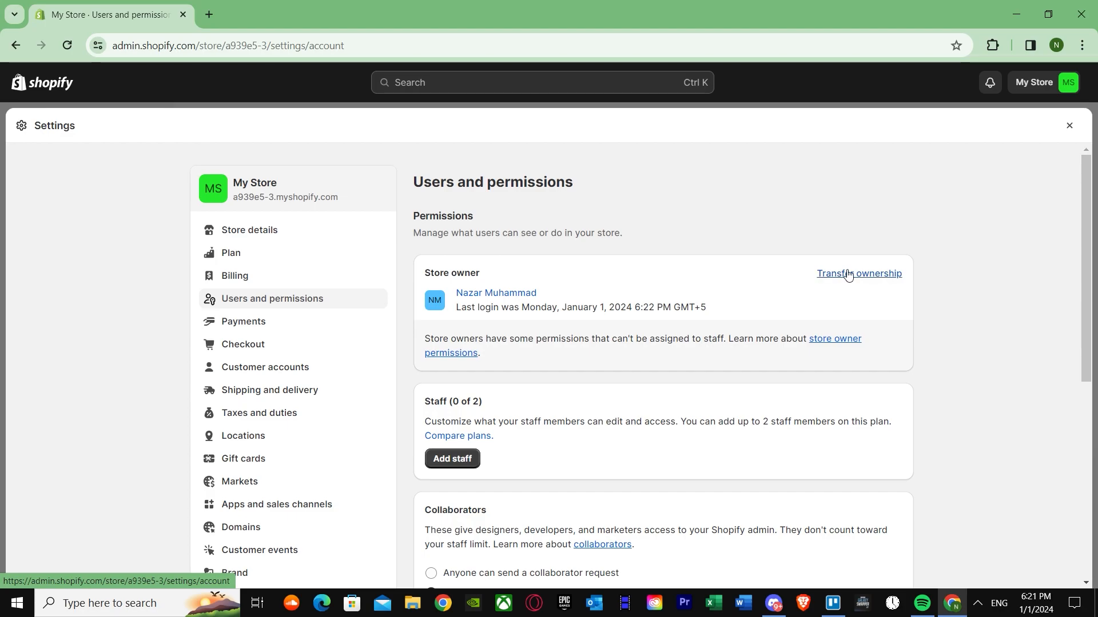
Start the ownership transfer and fill in the new owner's email and first name 'khan'
{"action": "left_click", "coordinate": [856, 274]}
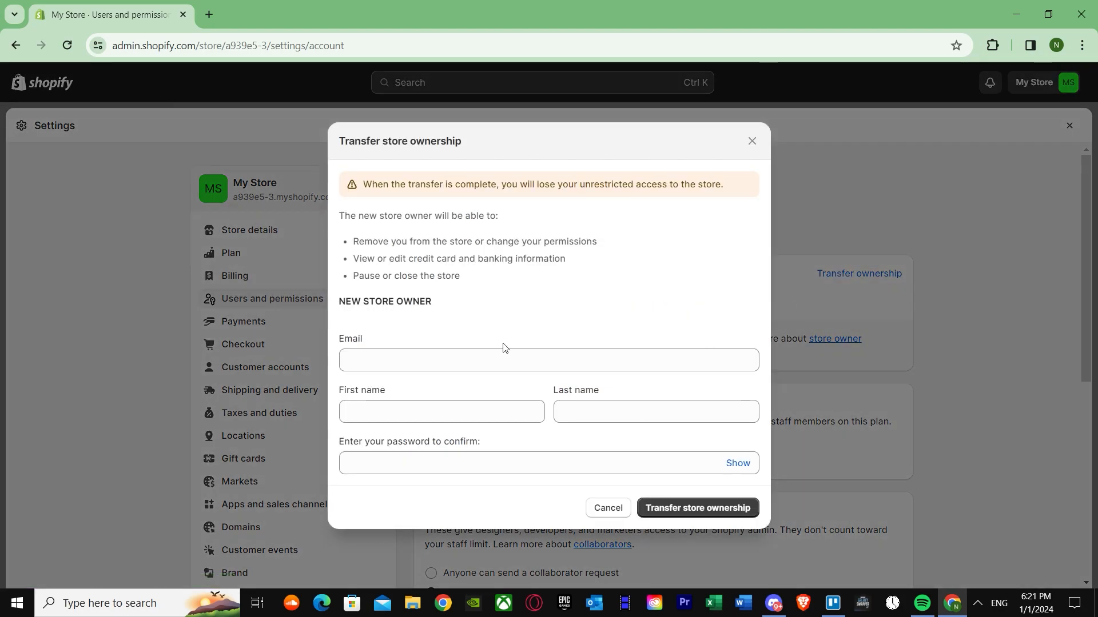
{"action": "left_click", "coordinate": [548, 360]}
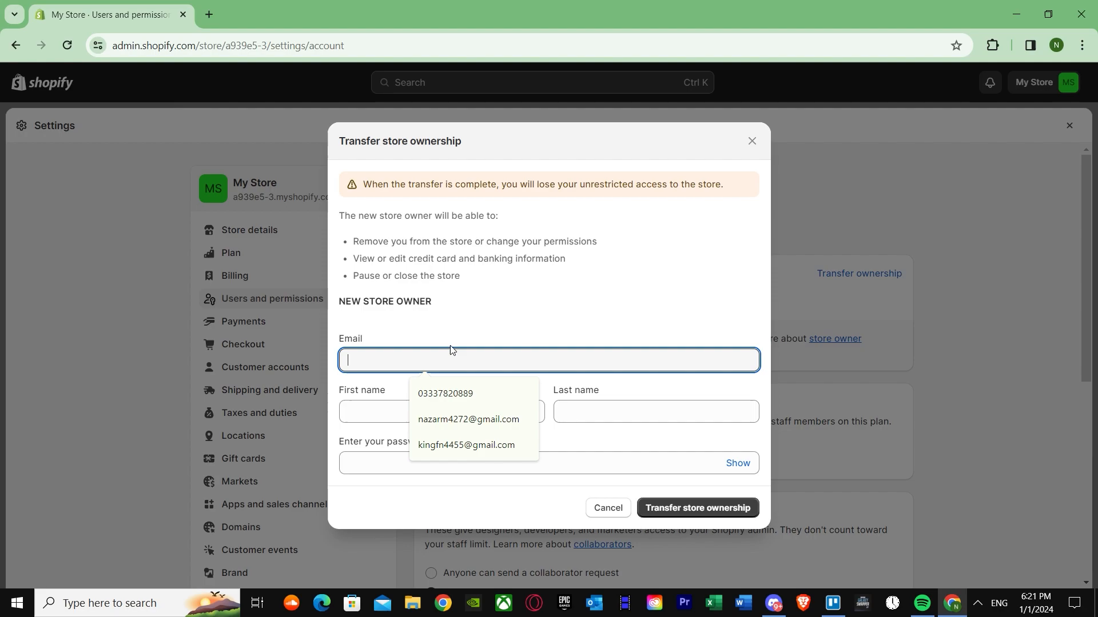
{"action": "left_click", "coordinate": [467, 444]}
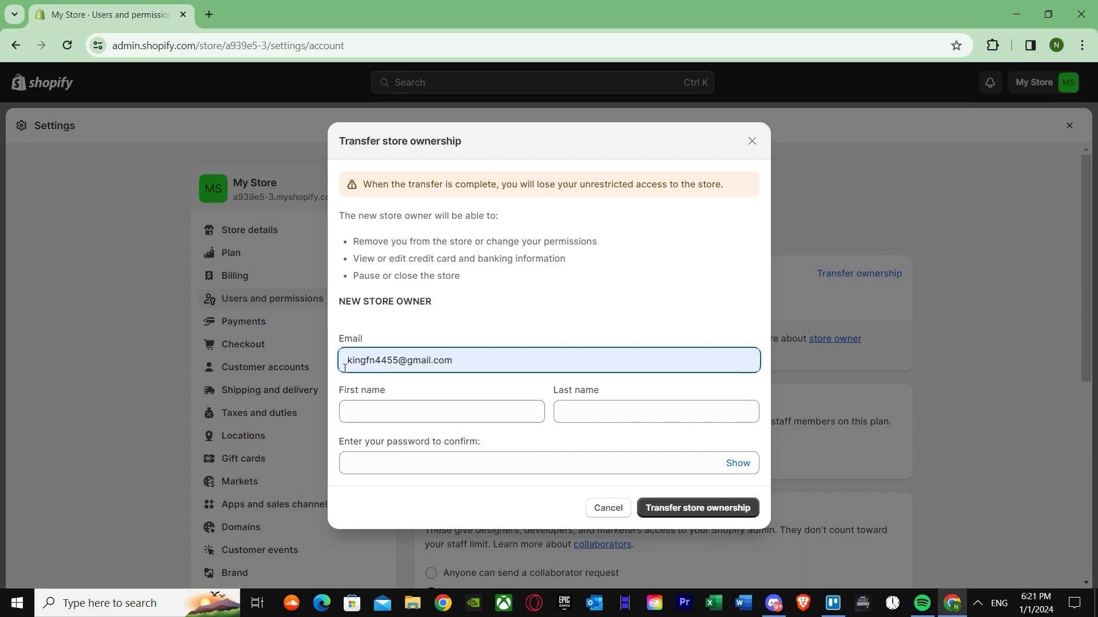
{"action": "left_click", "coordinate": [441, 410]}
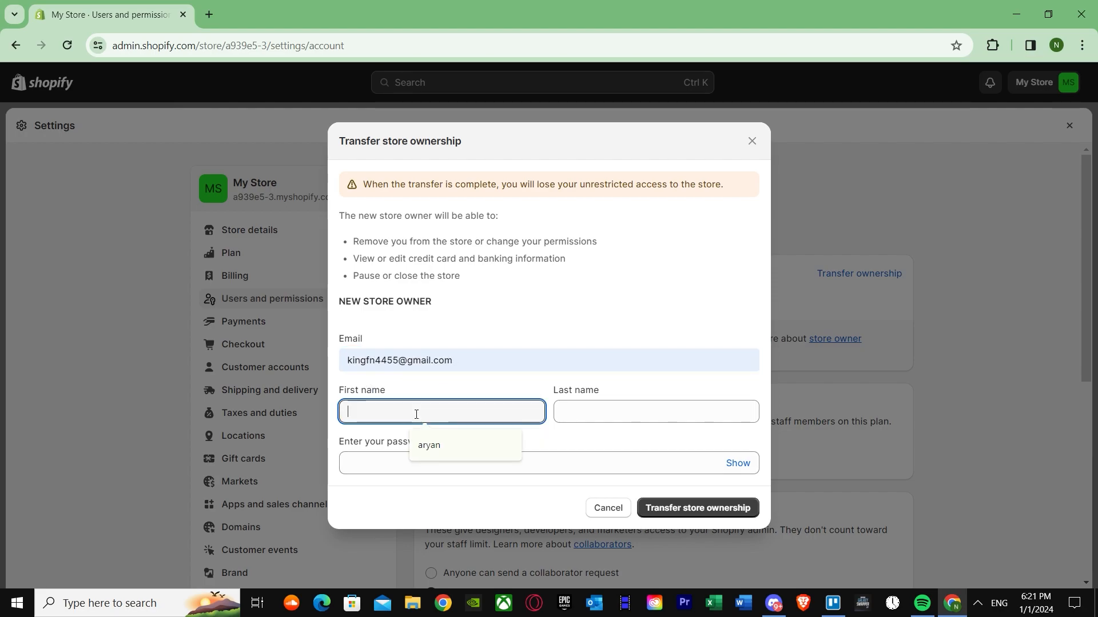
{"action": "type", "text": "khan"}
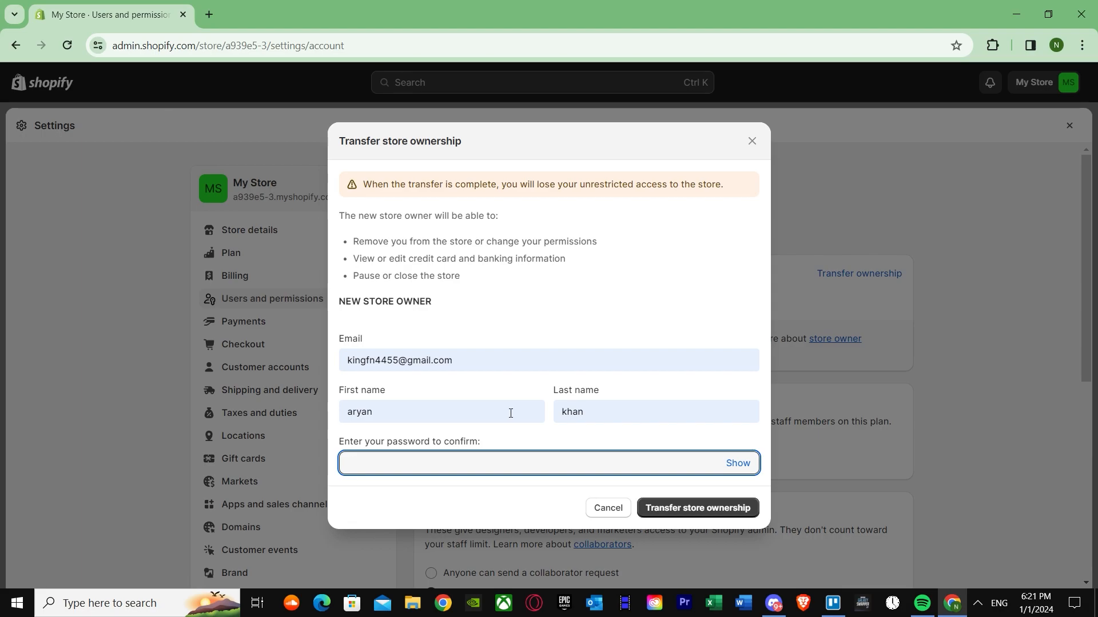
Enter the account password and submit the transfer, then switch to the second account's browser
{"action": "type", "text": "••"}
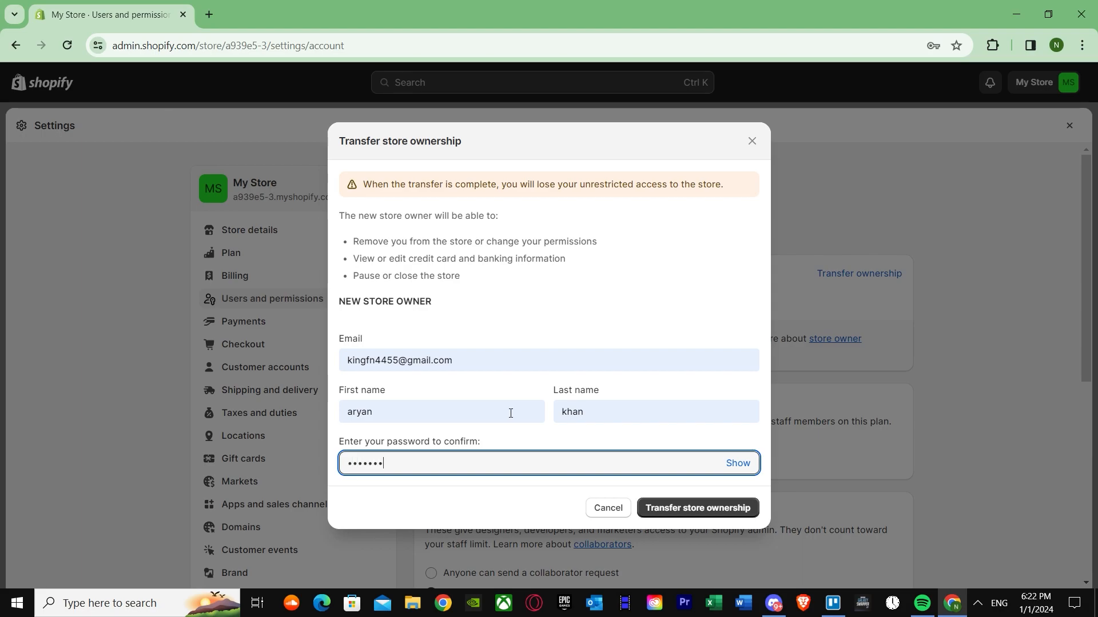
{"action": "type", "text": "••"}
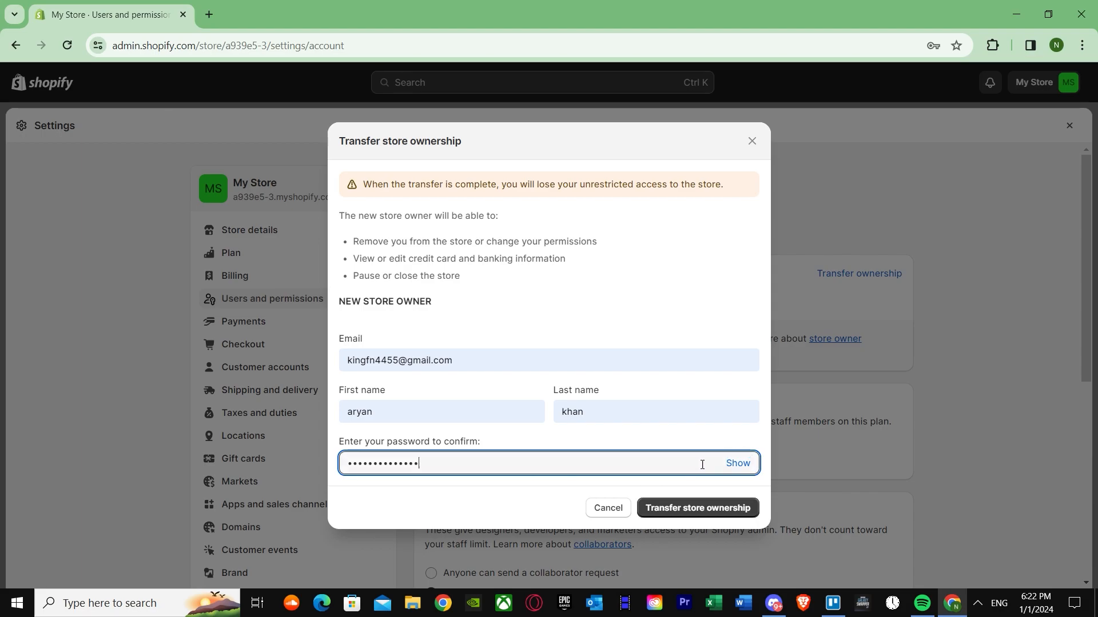
{"action": "left_click", "coordinate": [547, 463]}
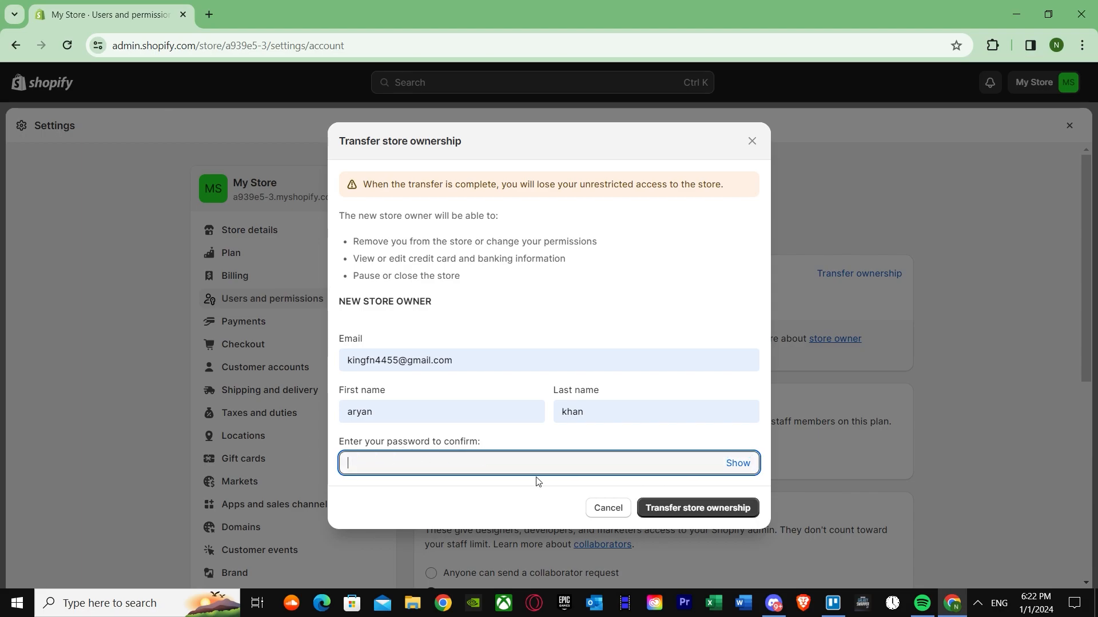
{"action": "type", "text": "••"}
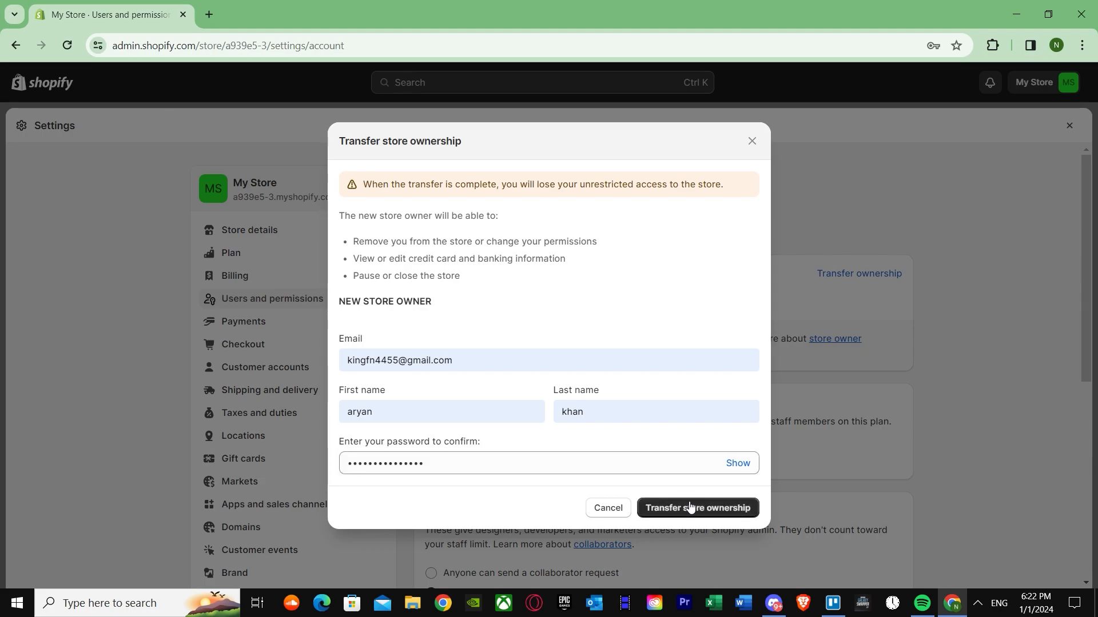
{"action": "left_click", "coordinate": [696, 508]}
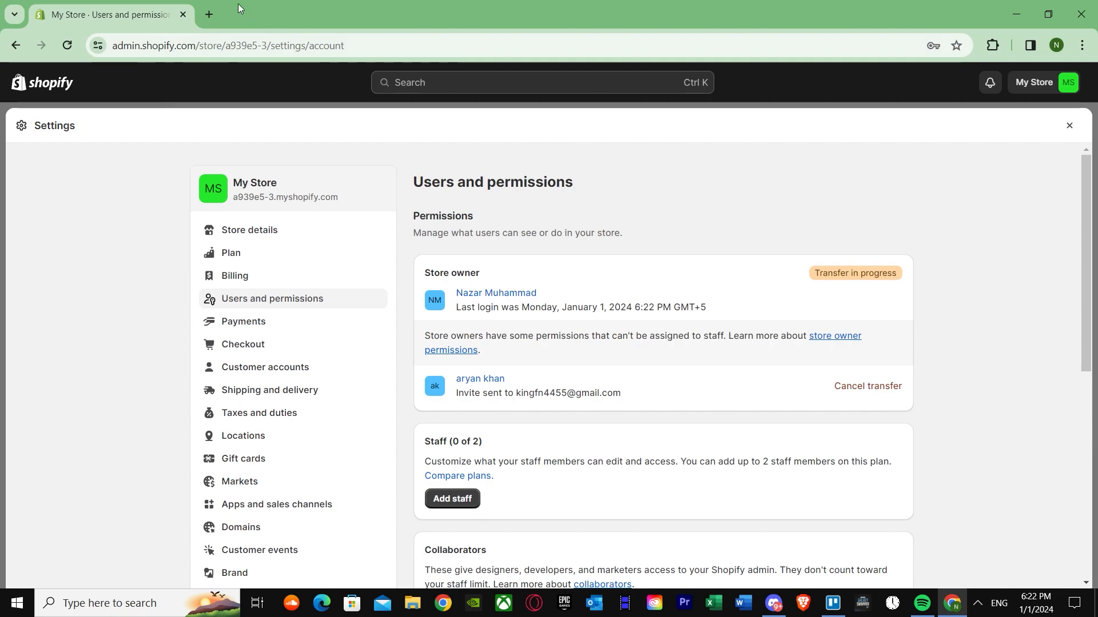
{"action": "left_click", "coordinate": [209, 14]}
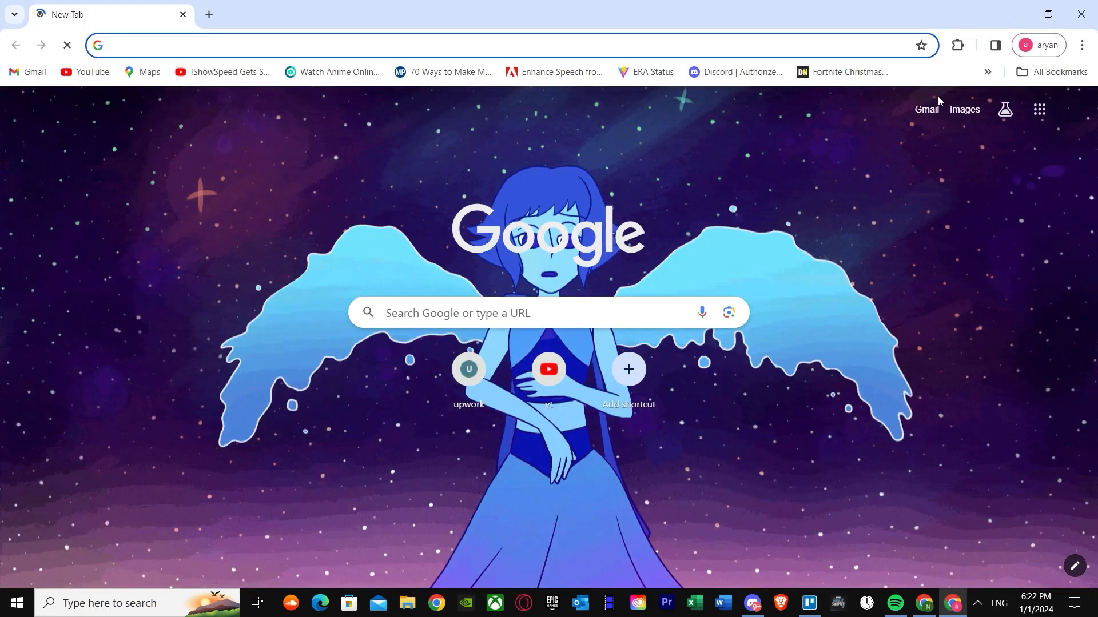
Open the 'Become the new store owner' email in the second Gmail inbox and follow Get started
{"action": "left_click", "coordinate": [925, 110]}
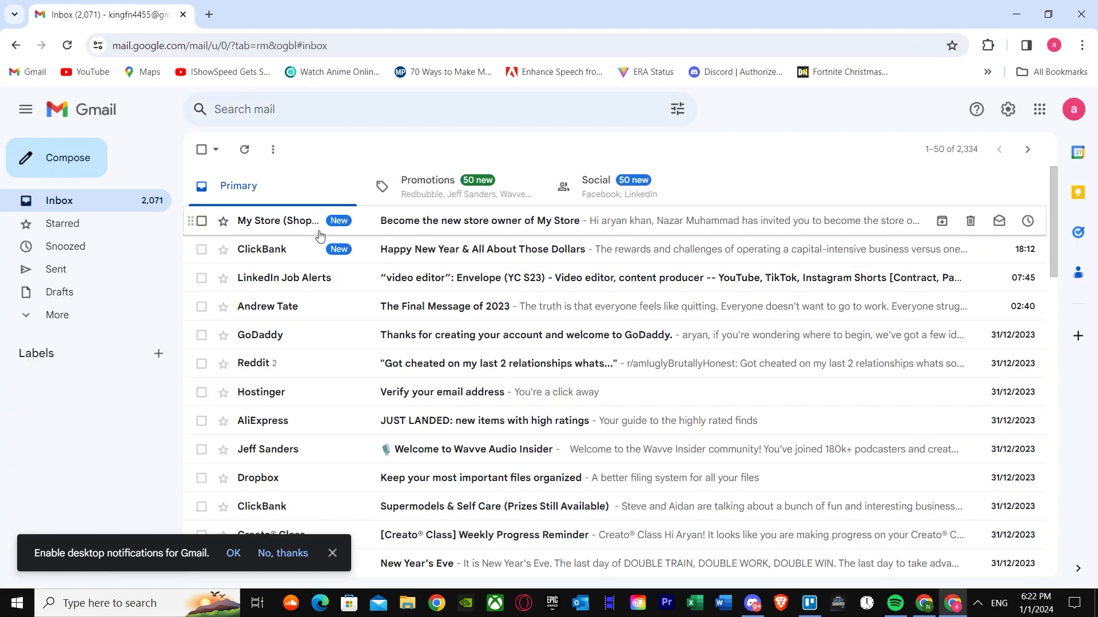
{"action": "left_click", "coordinate": [481, 221]}
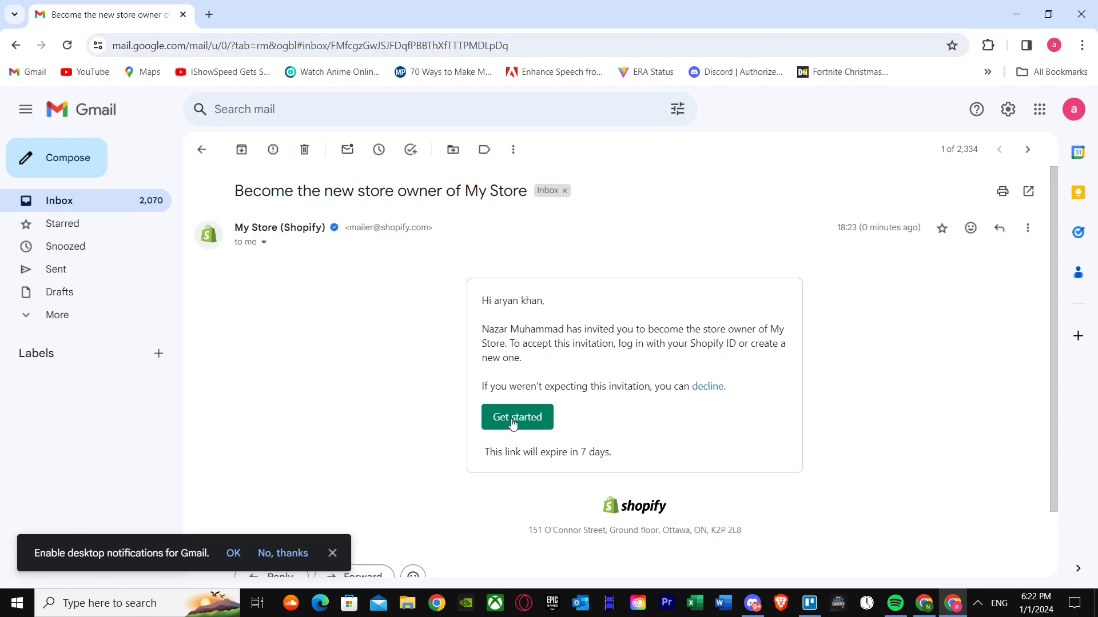
{"action": "left_click", "coordinate": [517, 416]}
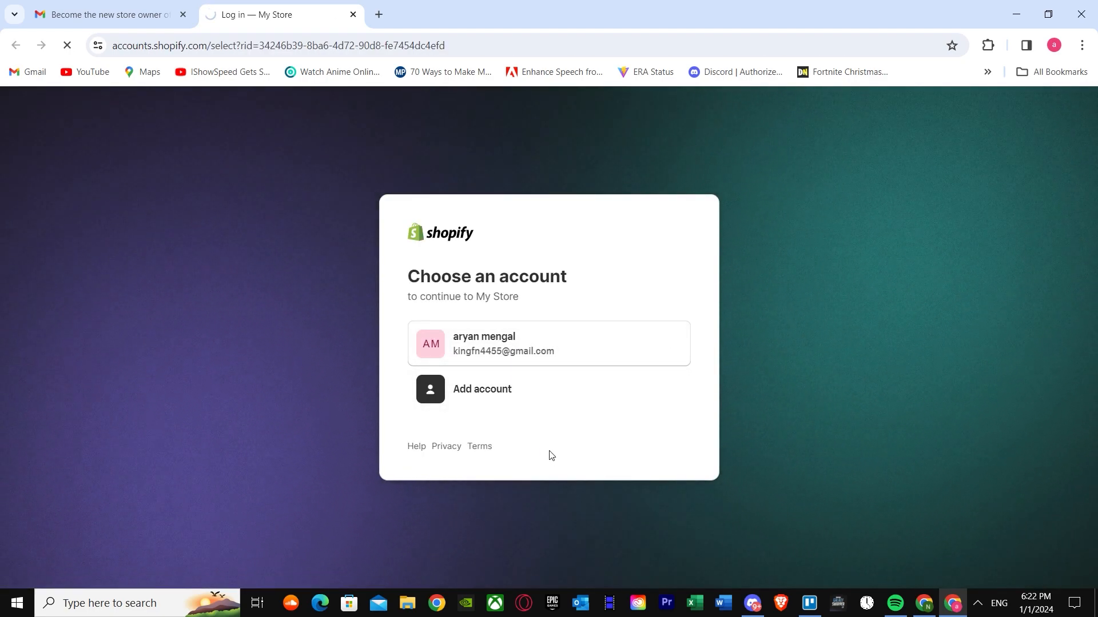
Continue as the invited account and accept the invite to become owner of My Store
{"action": "left_click", "coordinate": [548, 343]}
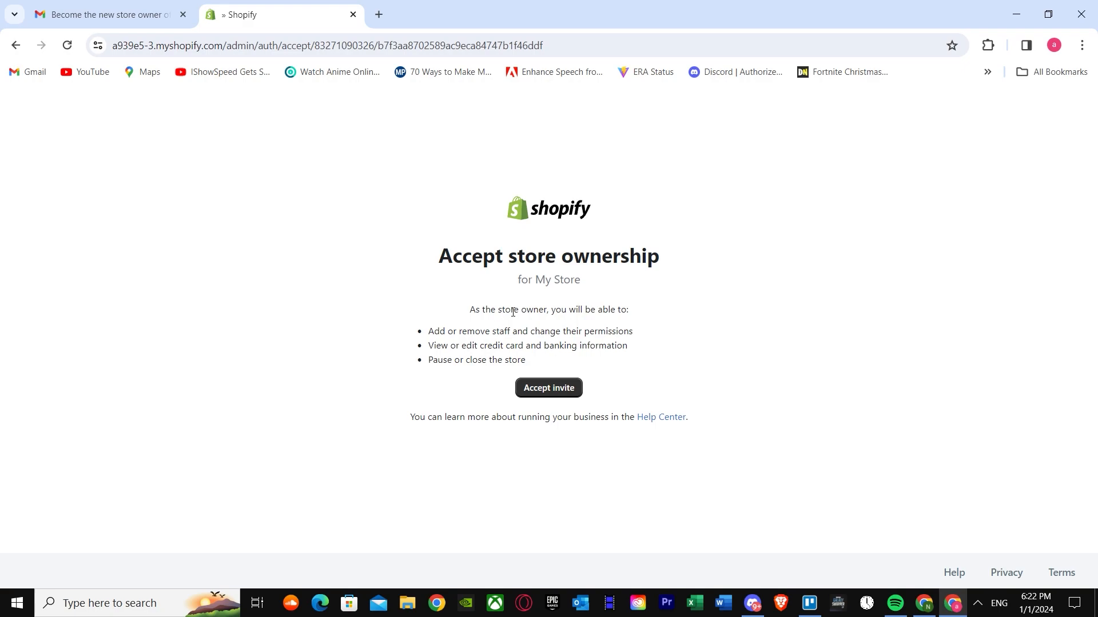
{"action": "left_click", "coordinate": [549, 387]}
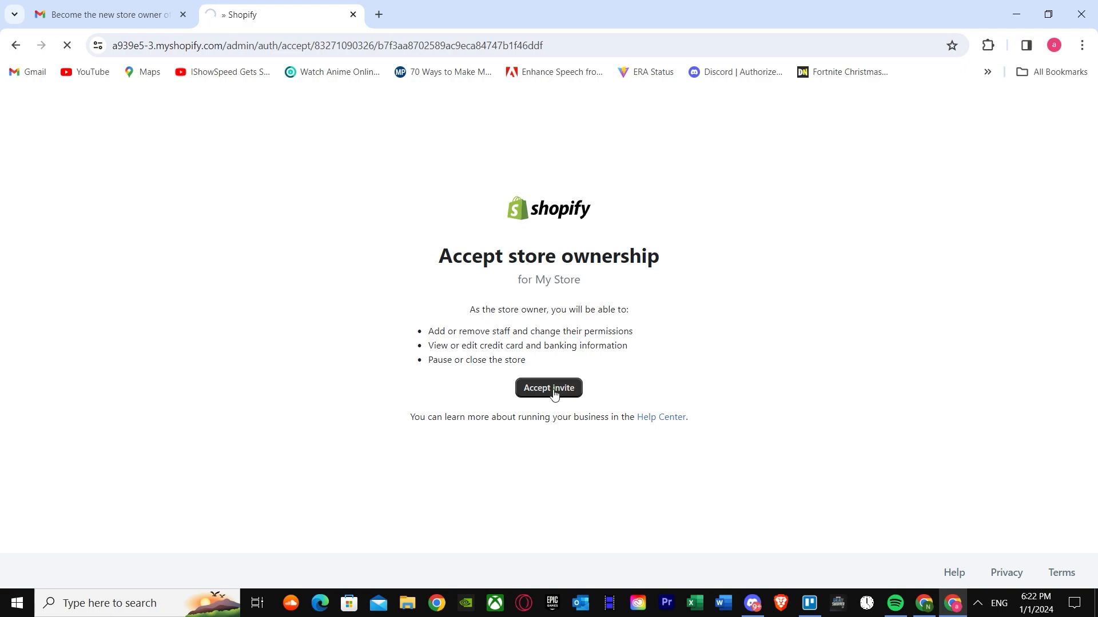
{"action": "left_click", "coordinate": [548, 387]}
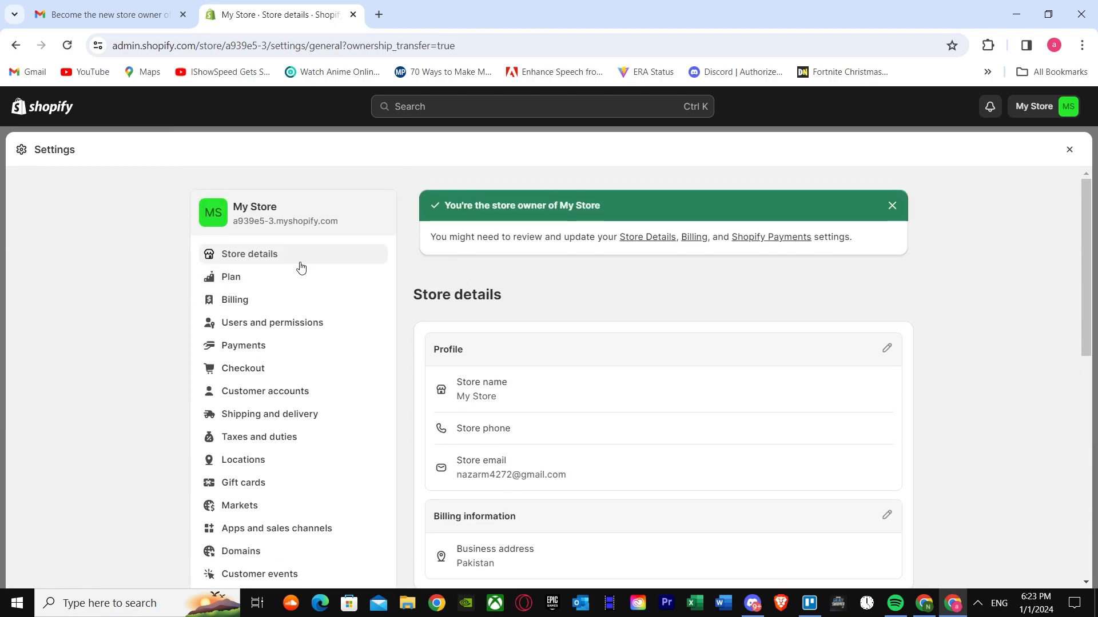
Leave Settings for My Store's Home dashboard and close the Gmail invitation tab
{"action": "left_click", "coordinate": [1068, 148]}
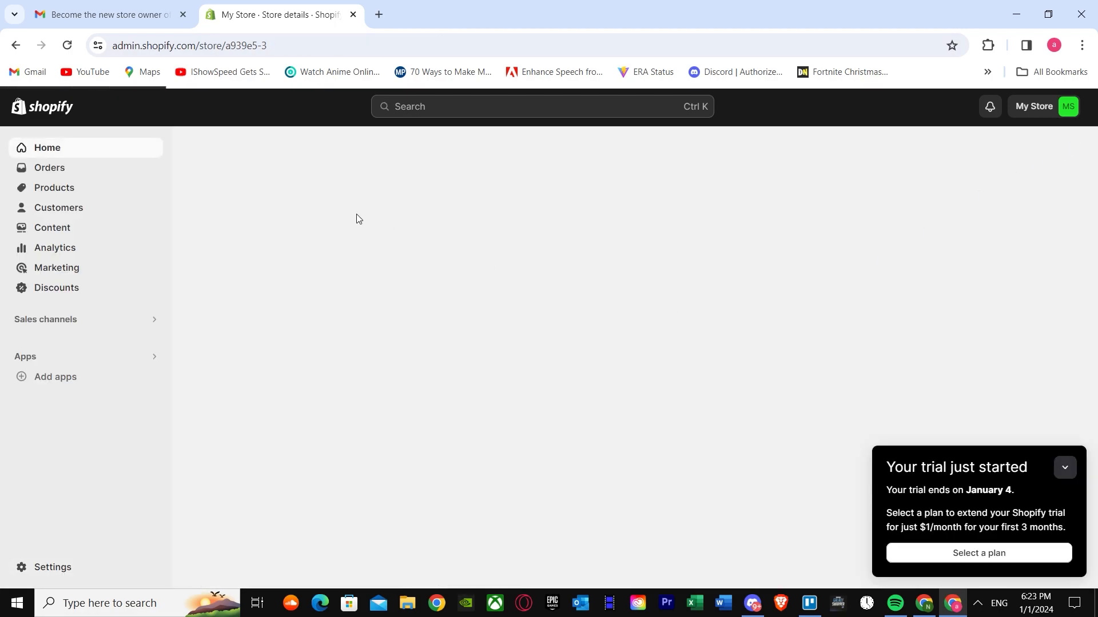
{"action": "left_click", "coordinate": [47, 148]}
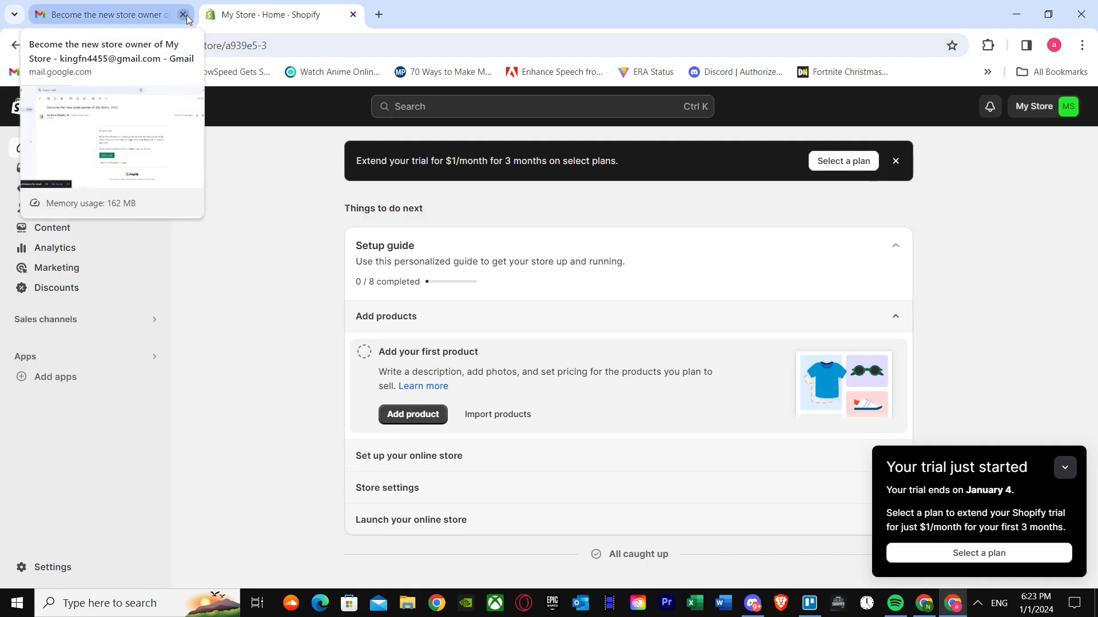
{"action": "left_click", "coordinate": [183, 13]}
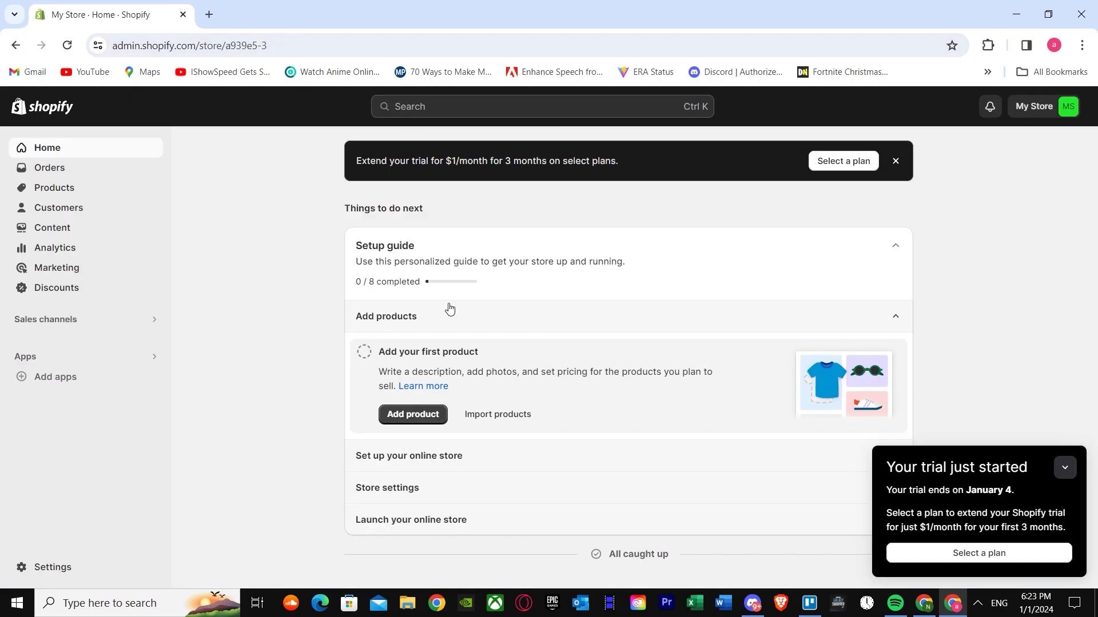
{"action": "mouse_move", "coordinate": [438, 301]}
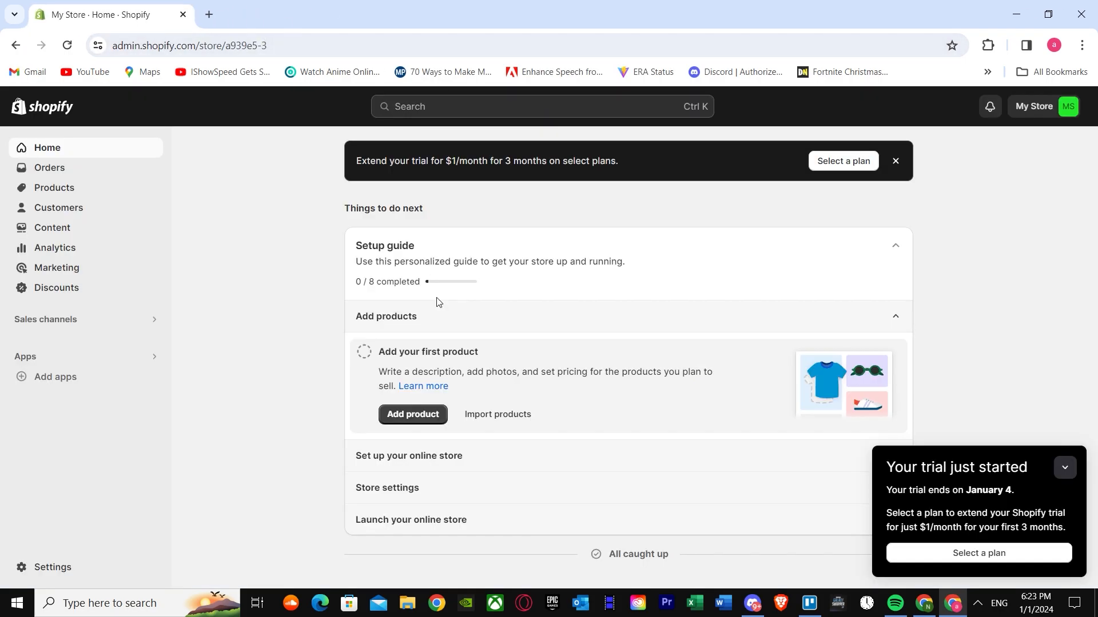